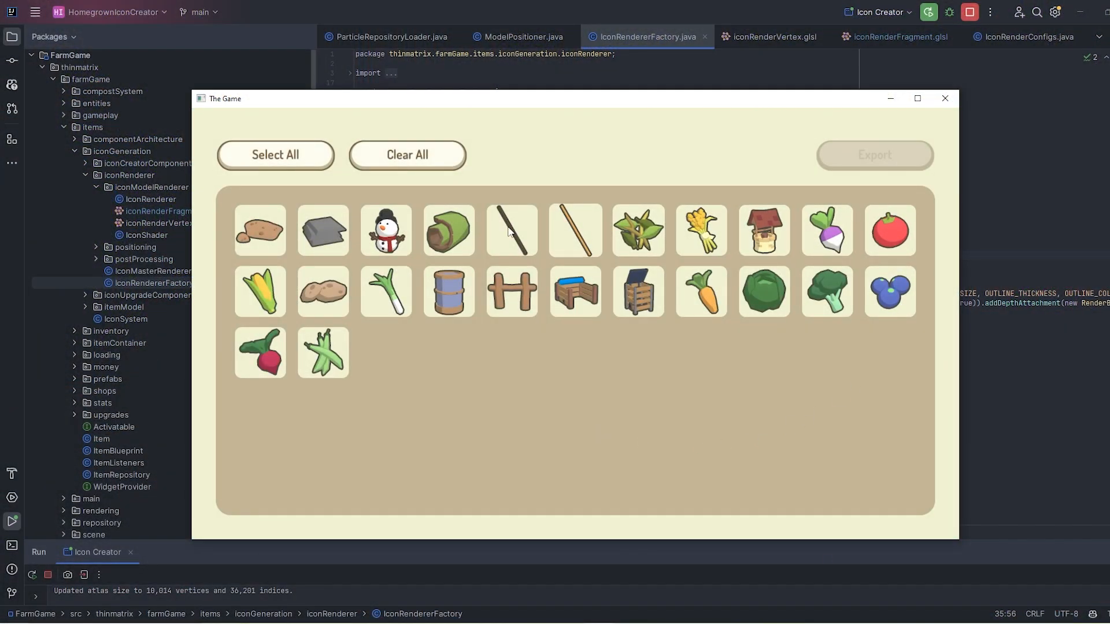
{"action": "mouse_move", "coordinate": [825, 291]}
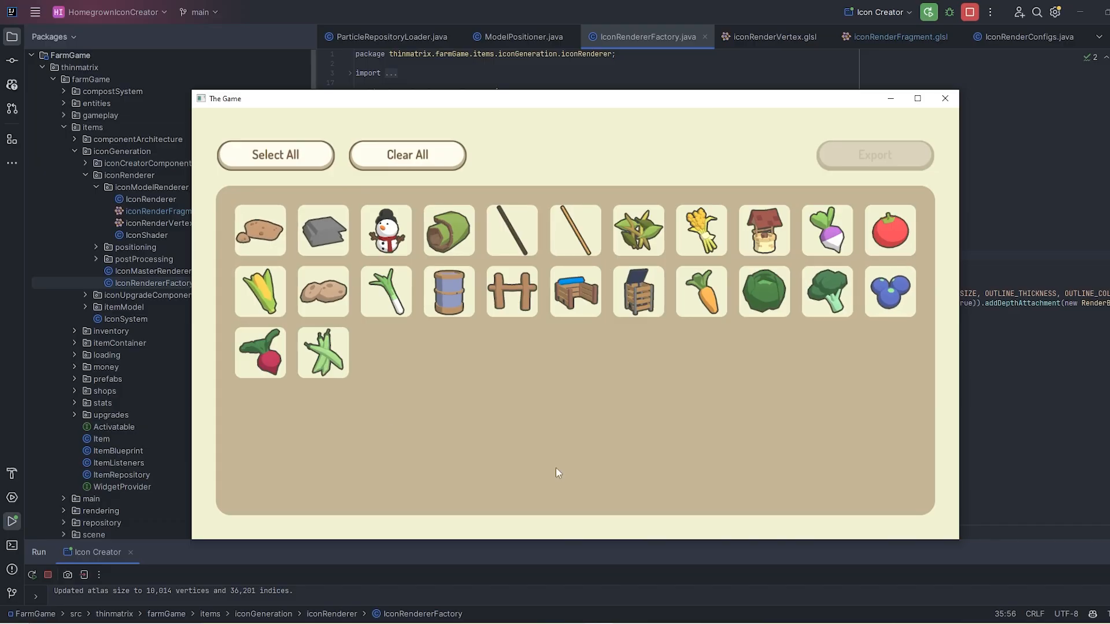
{"action": "mouse_move", "coordinate": [597, 261]}
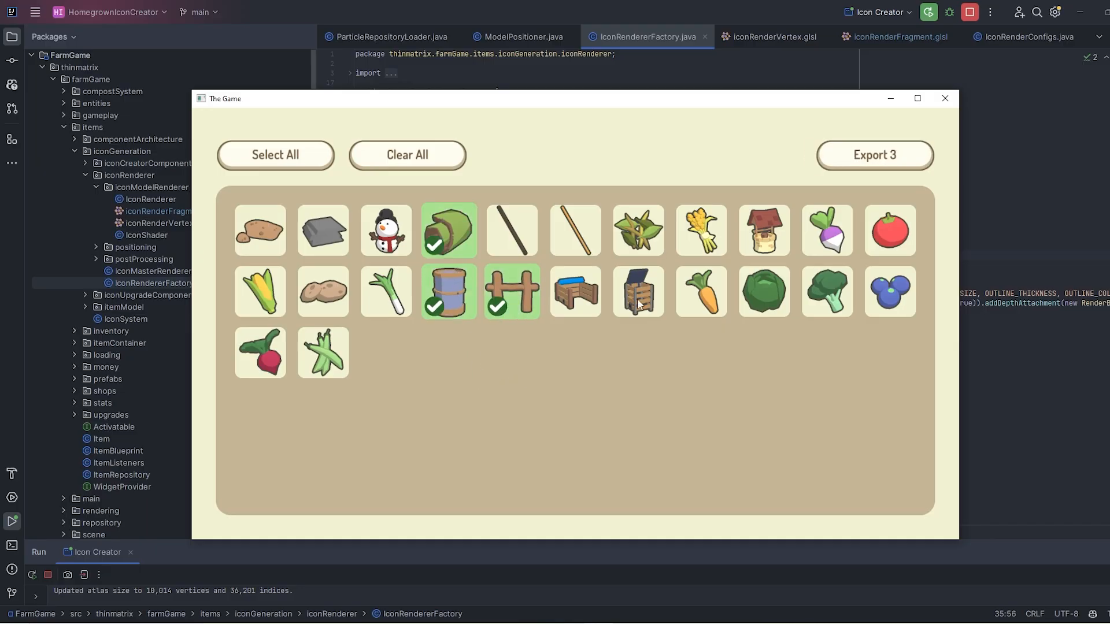
- Select the item icons and export all 24 as PNG textures into the game's item folders
{"action": "left_click", "coordinate": [700, 292]}
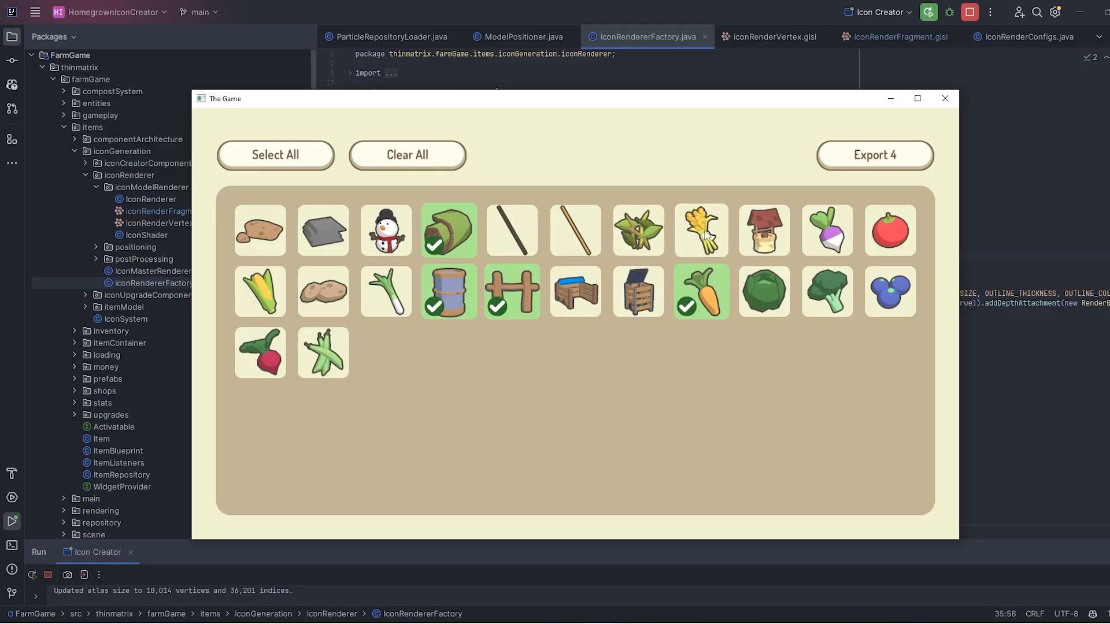
{"action": "mouse_move", "coordinate": [873, 155]}
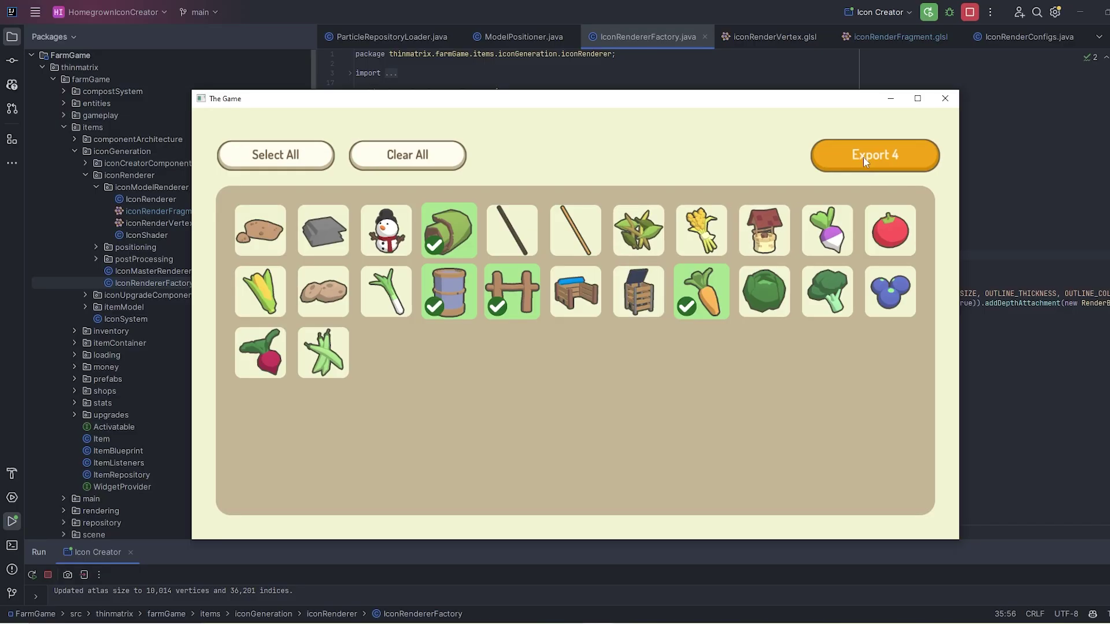
{"action": "left_click", "coordinate": [874, 155]}
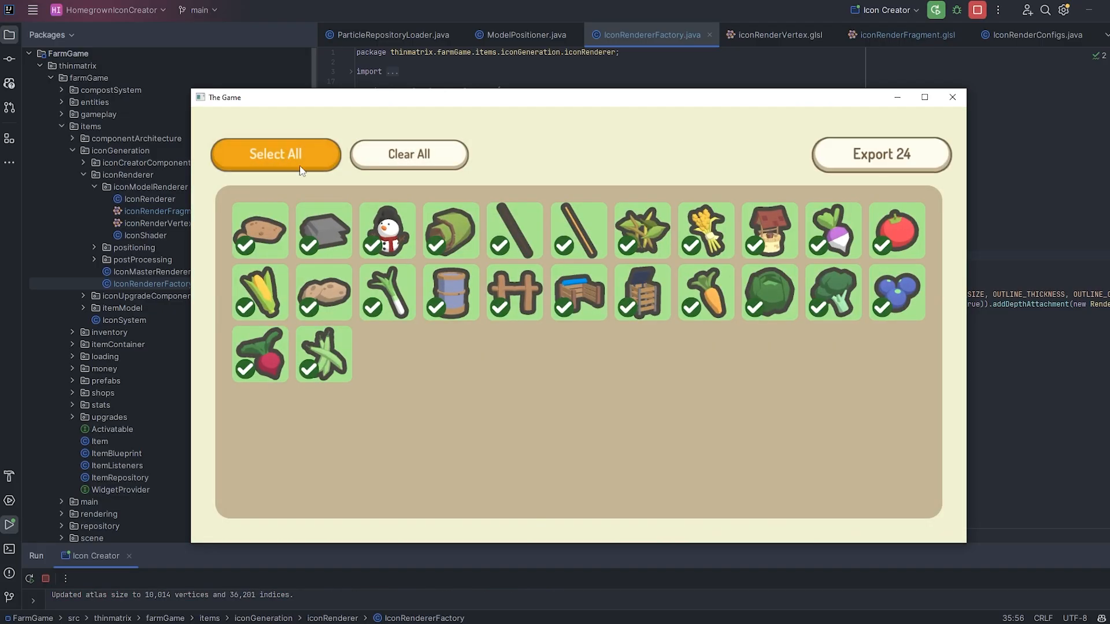
{"action": "left_click", "coordinate": [880, 154]}
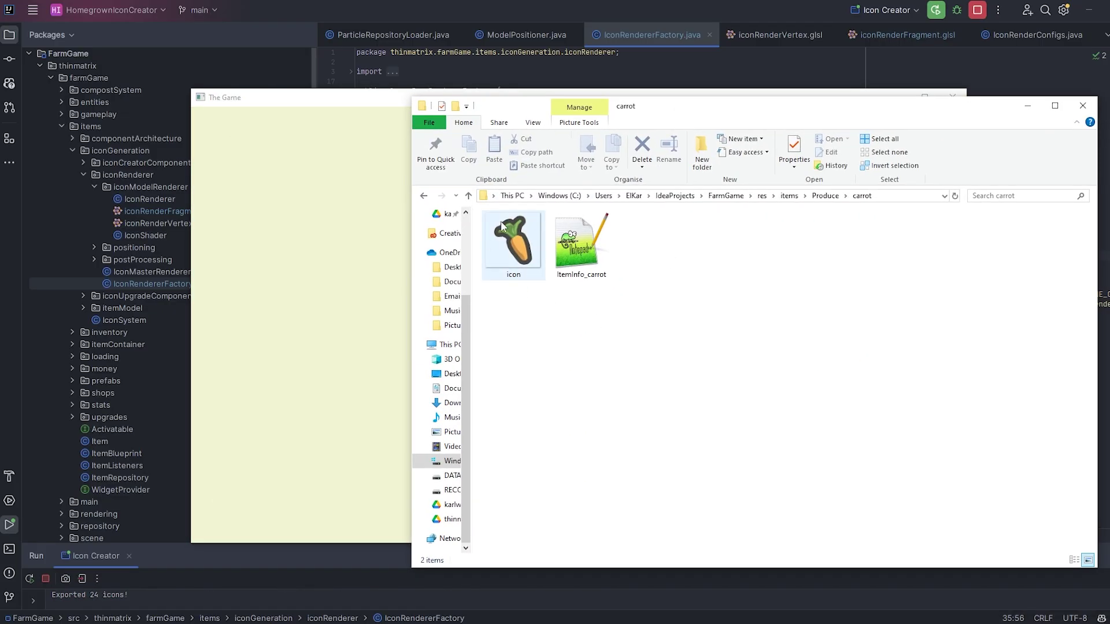
{"action": "mouse_move", "coordinate": [515, 245]}
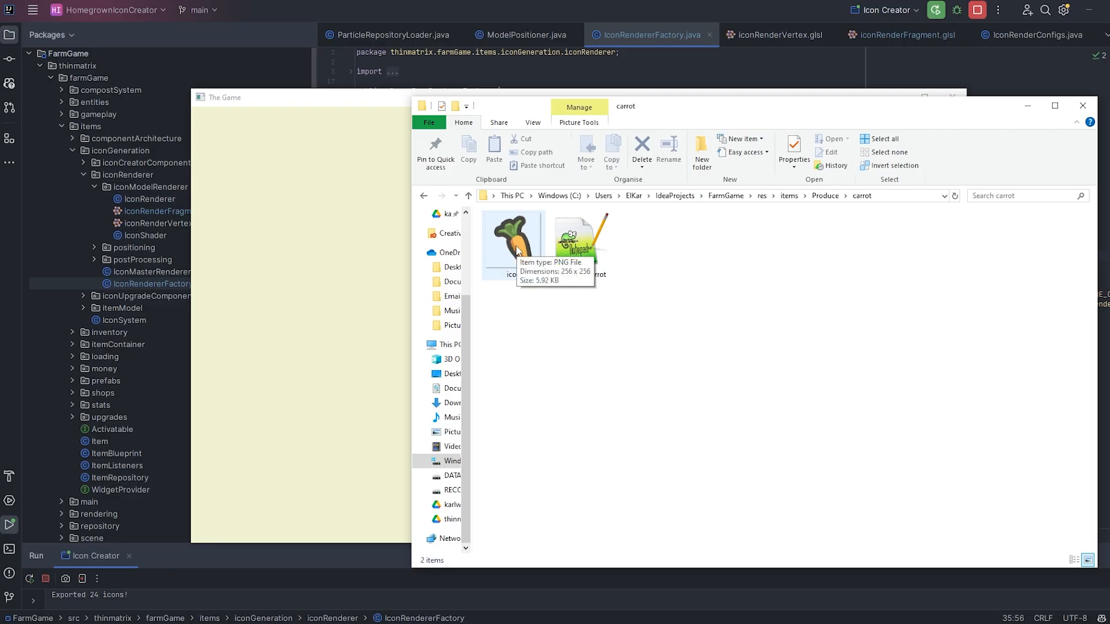